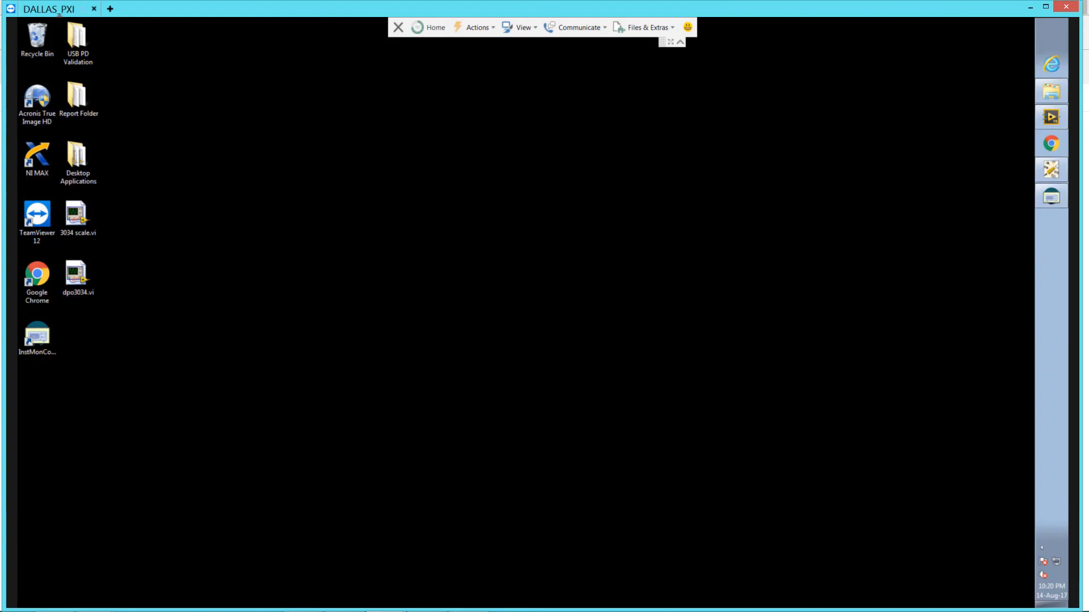
# Step: Review the Ethernet, USB TMC and GPIB monitored instruments in InstMonConfig and confirm
pyautogui.doubleClick(36, 331)
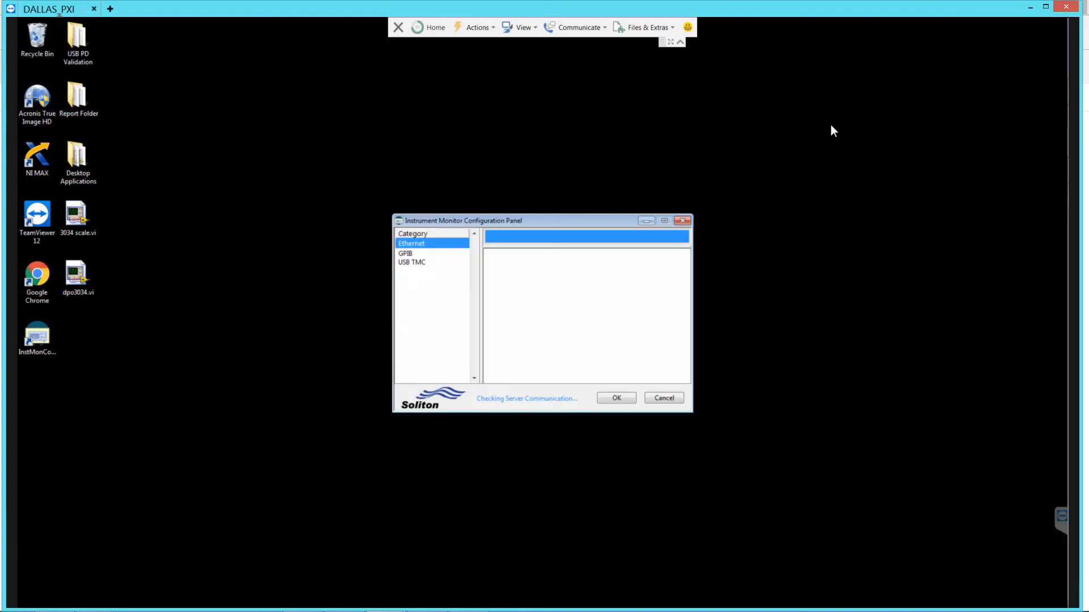
pyautogui.moveTo(404, 252)
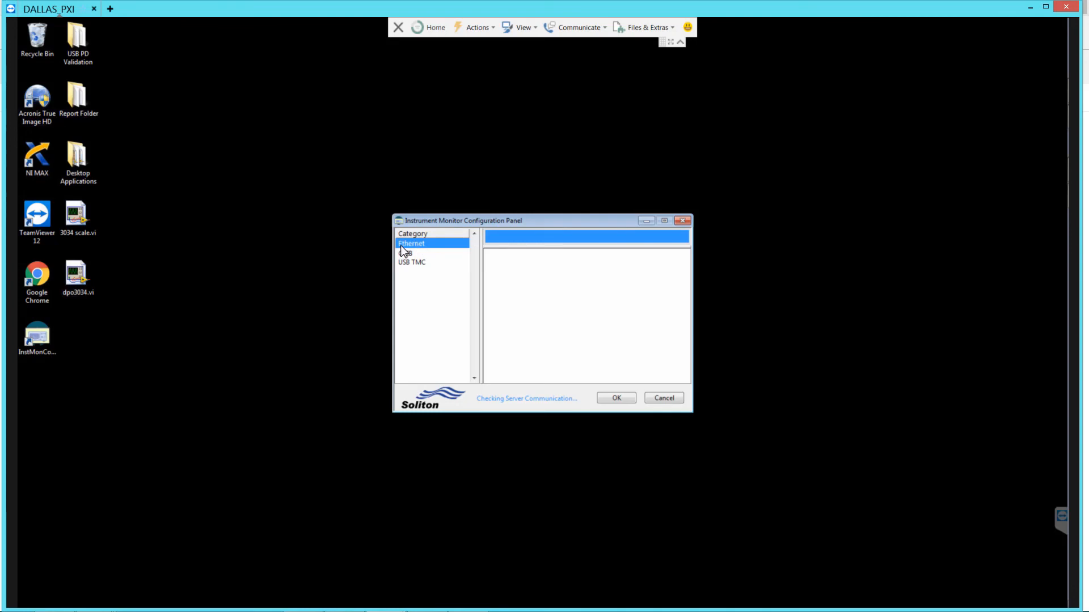
pyautogui.click(411, 244)
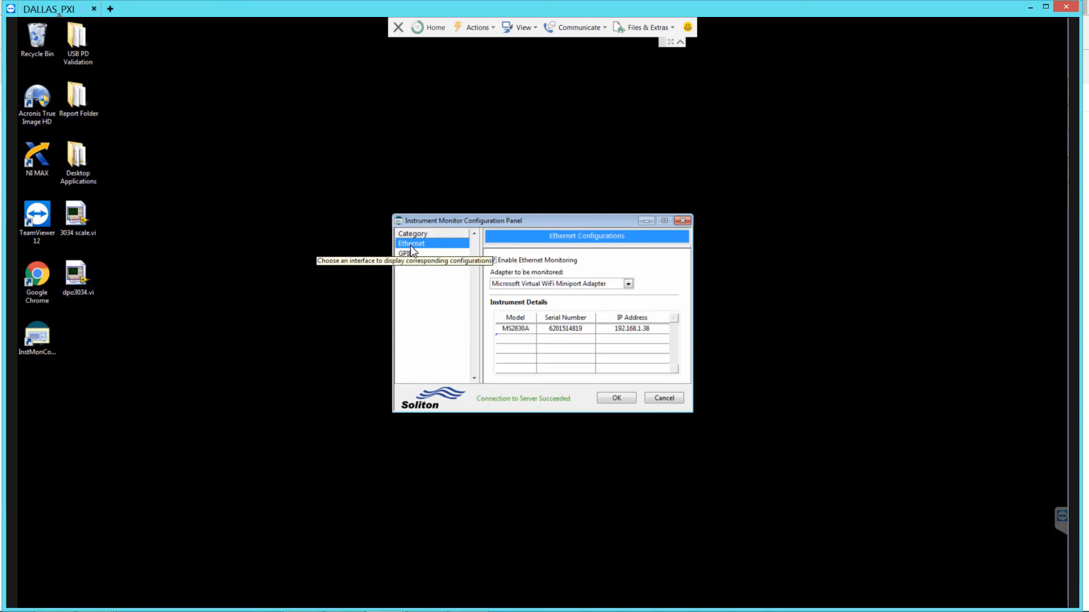
pyautogui.click(411, 262)
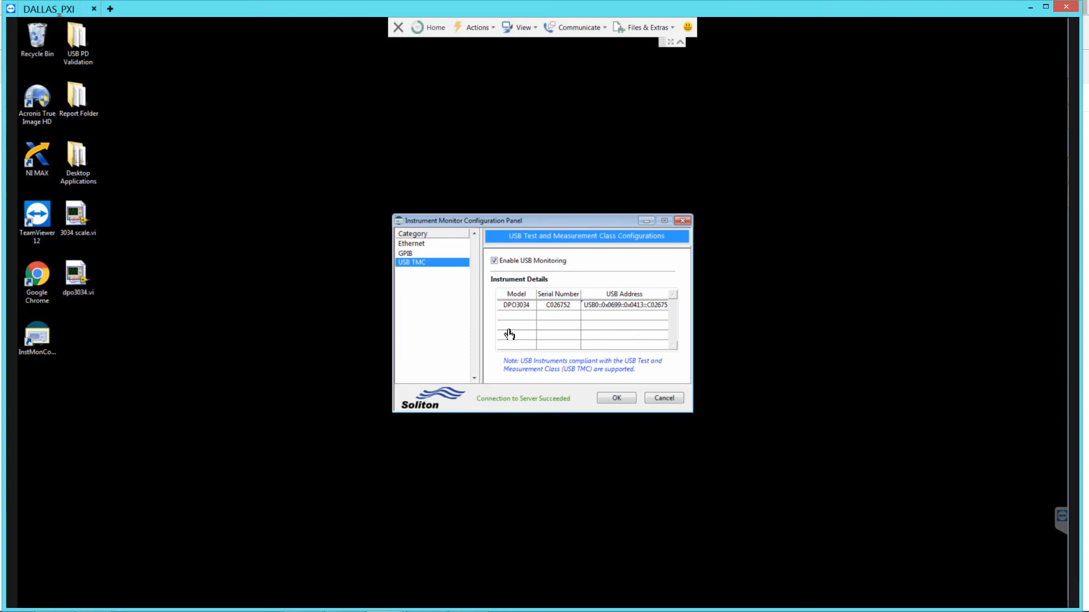
pyautogui.click(404, 253)
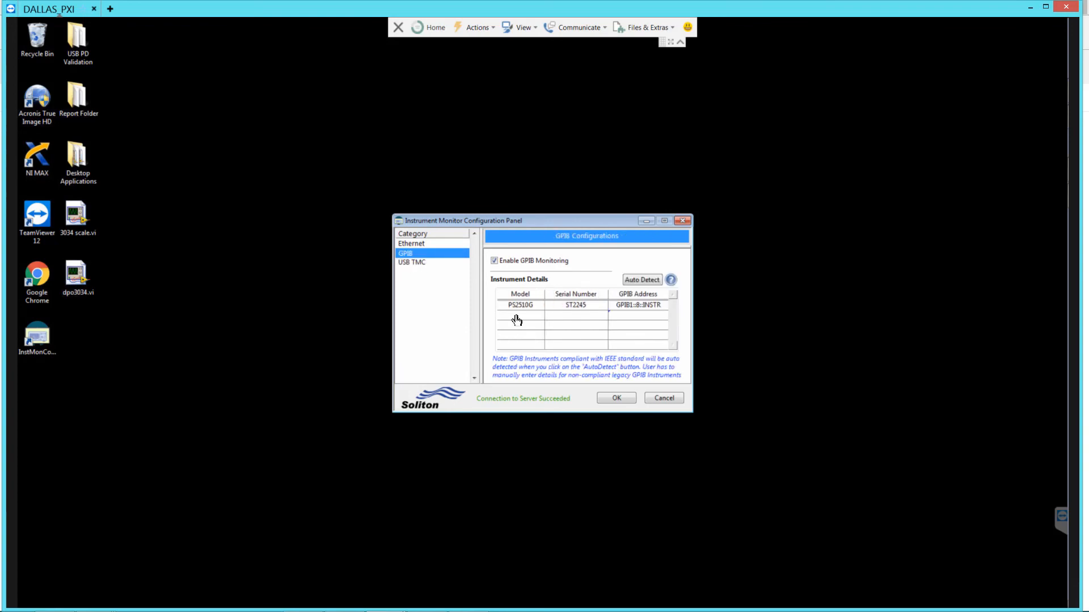
pyautogui.moveTo(612, 276)
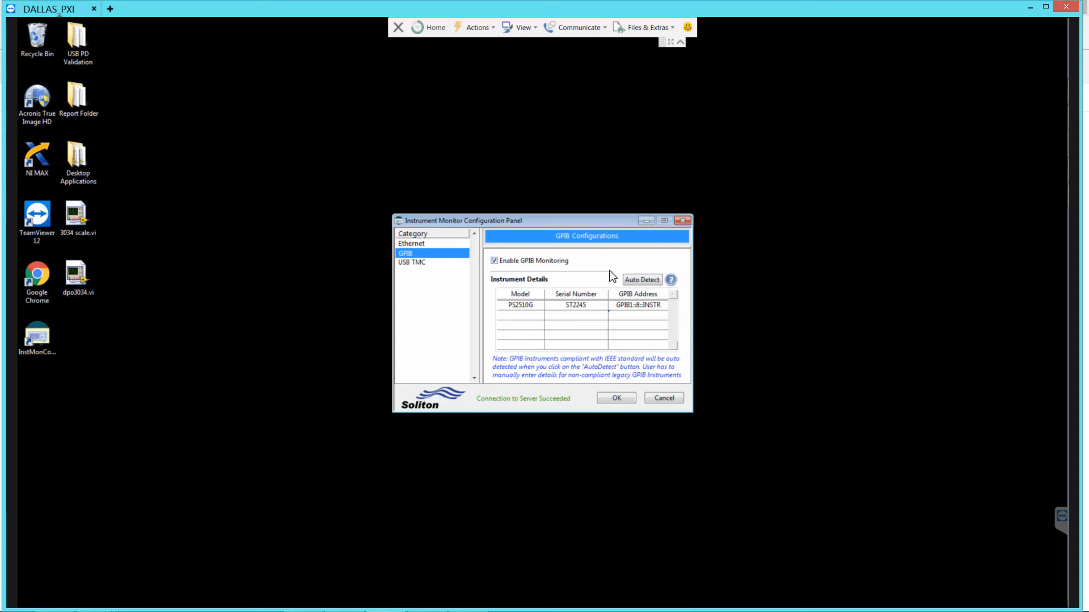
pyautogui.moveTo(643, 279)
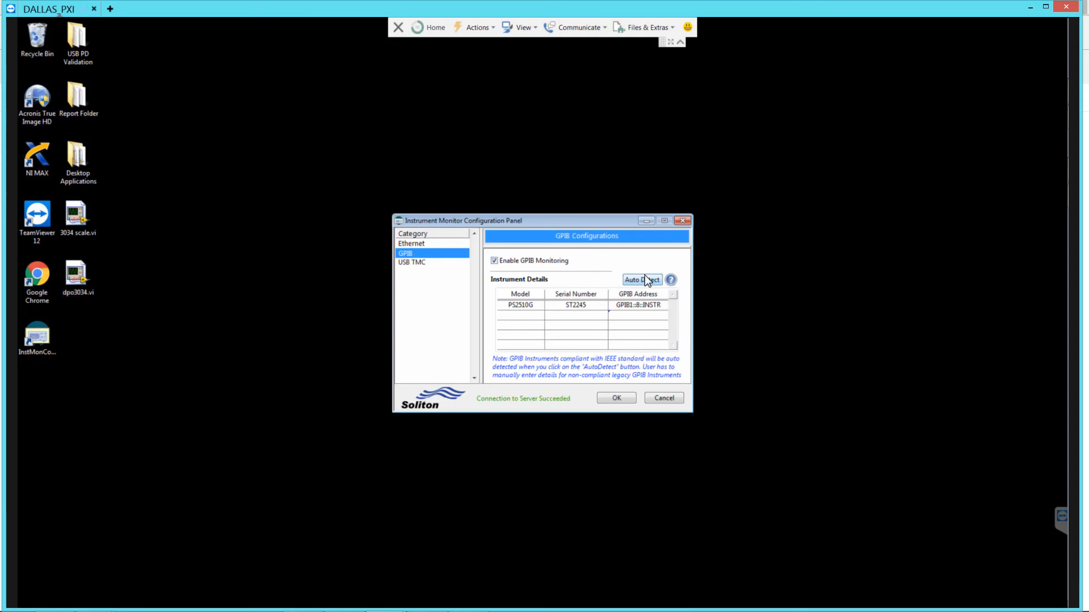
pyautogui.moveTo(676, 230)
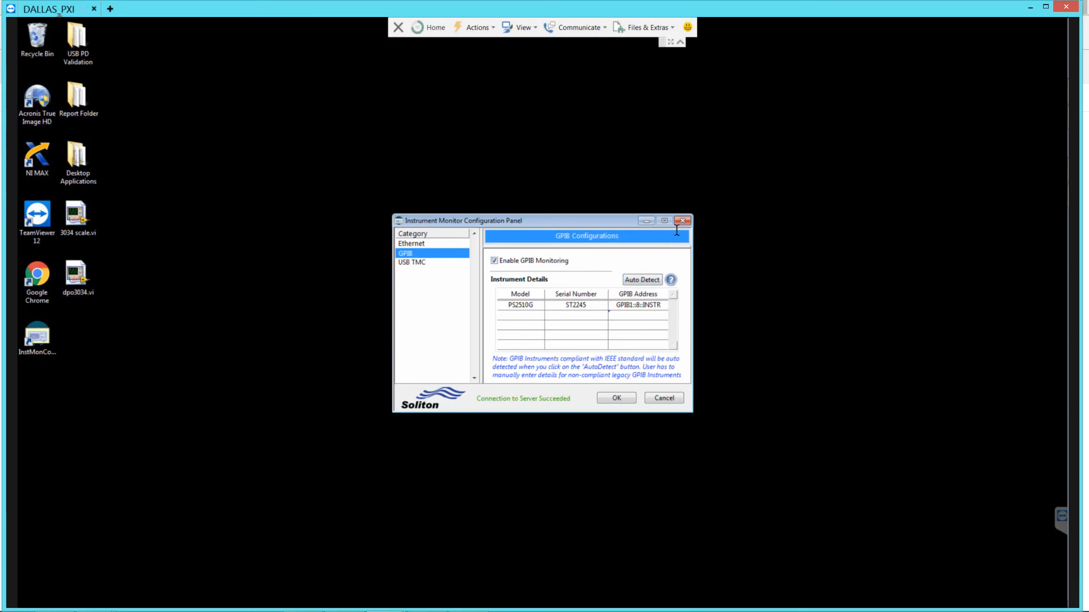
pyautogui.moveTo(617, 398)
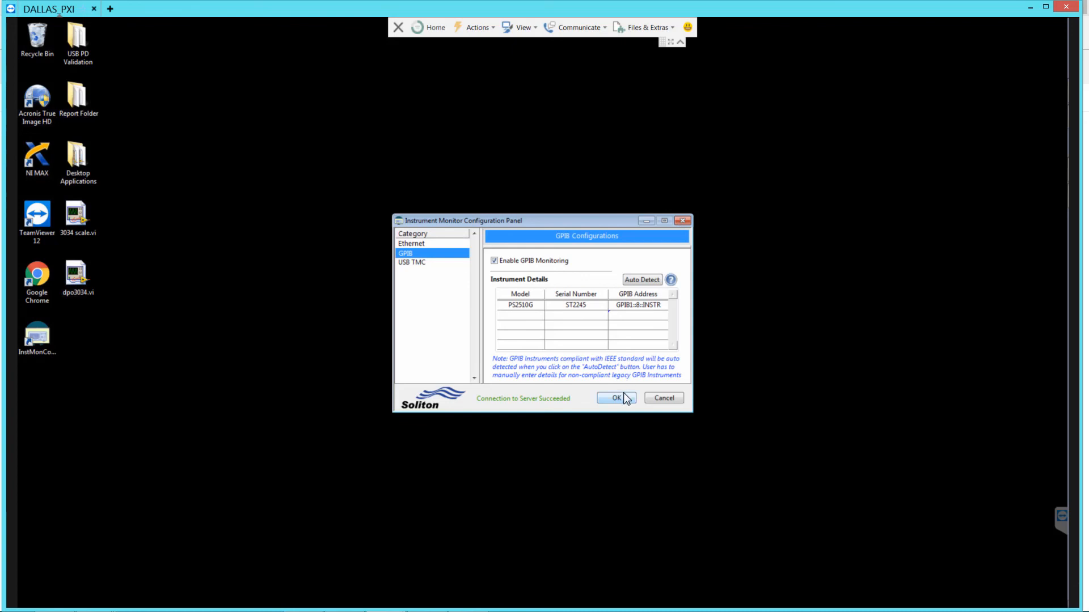
pyautogui.click(614, 398)
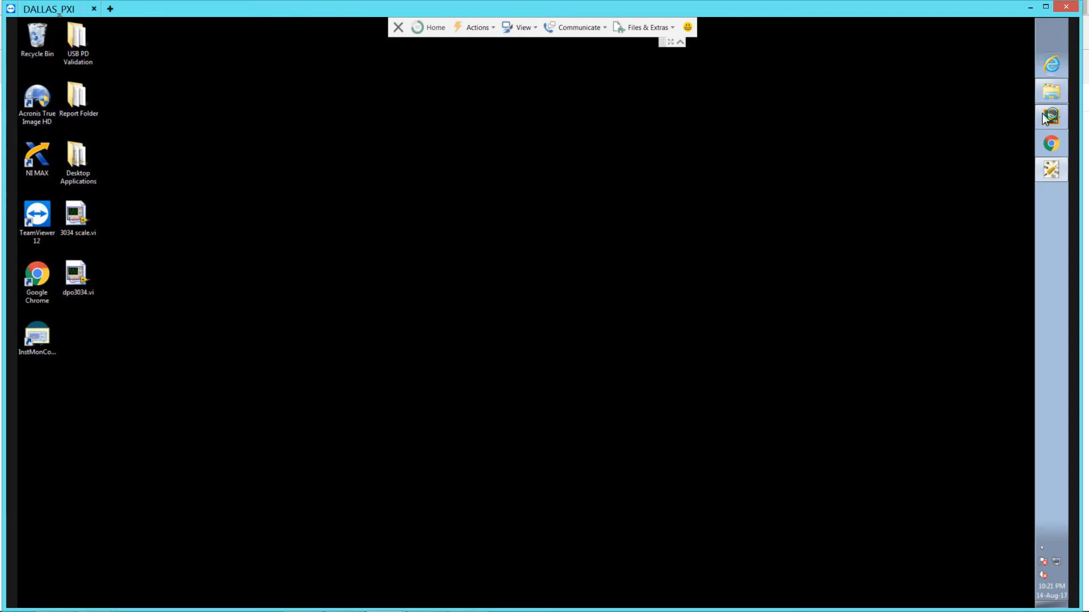
# Step: Query the TCPIP0 instrument with *IDN? in VISA Interactive Control, getting TEKTRONIX DPO3034
pyautogui.click(1051, 116)
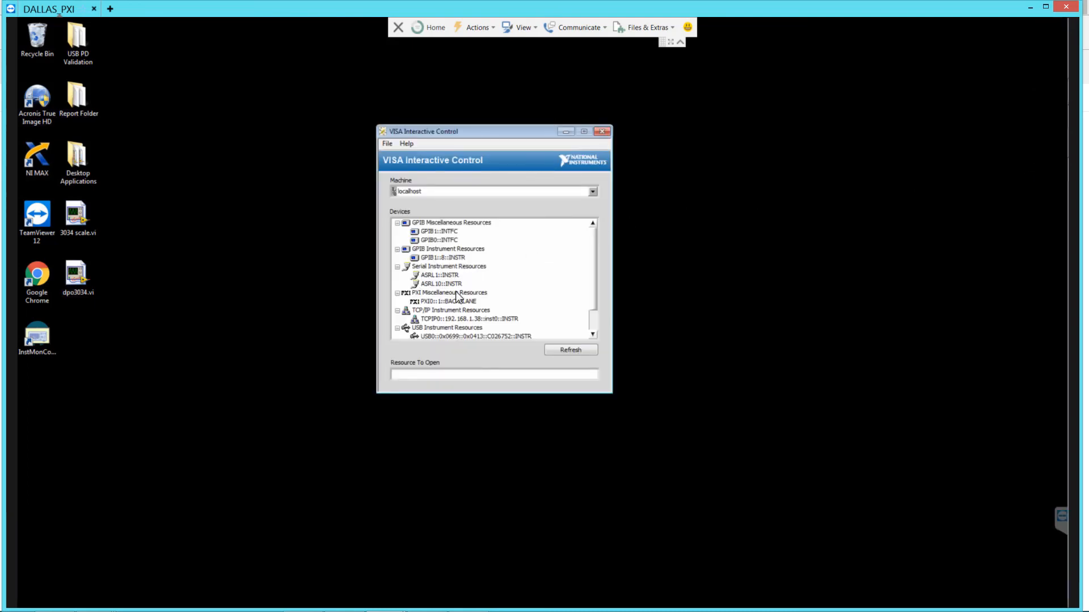
pyautogui.doubleClick(468, 319)
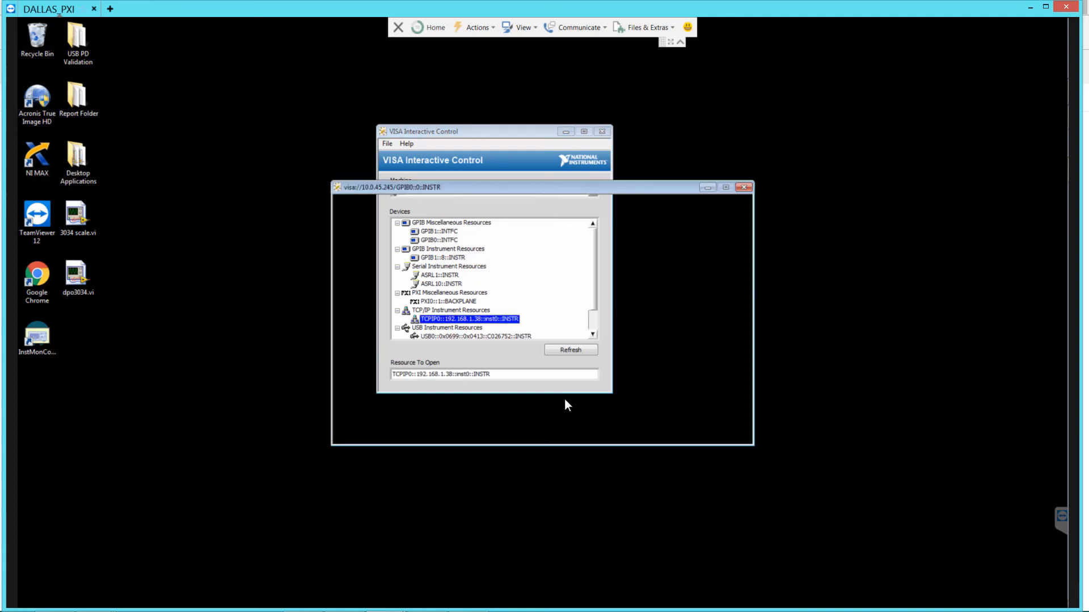
pyautogui.doubleClick(469, 318)
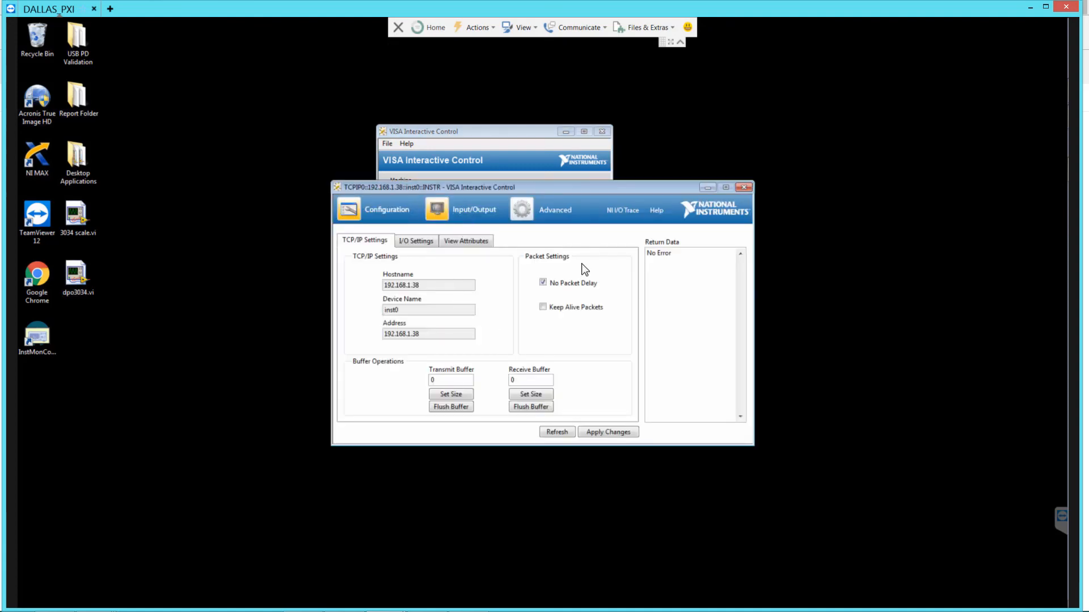
pyautogui.click(474, 210)
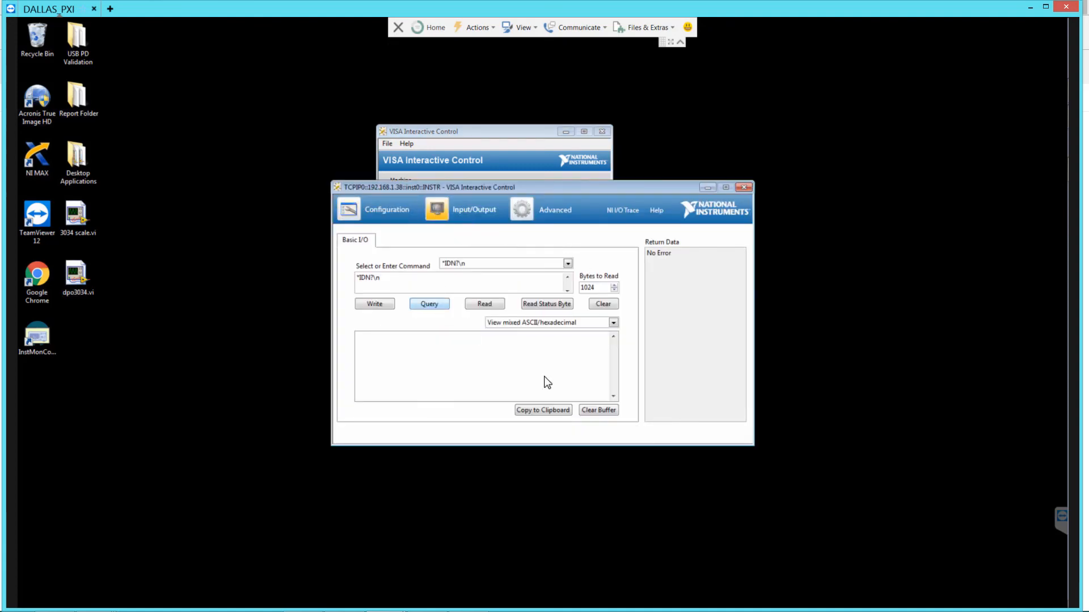
pyautogui.click(429, 304)
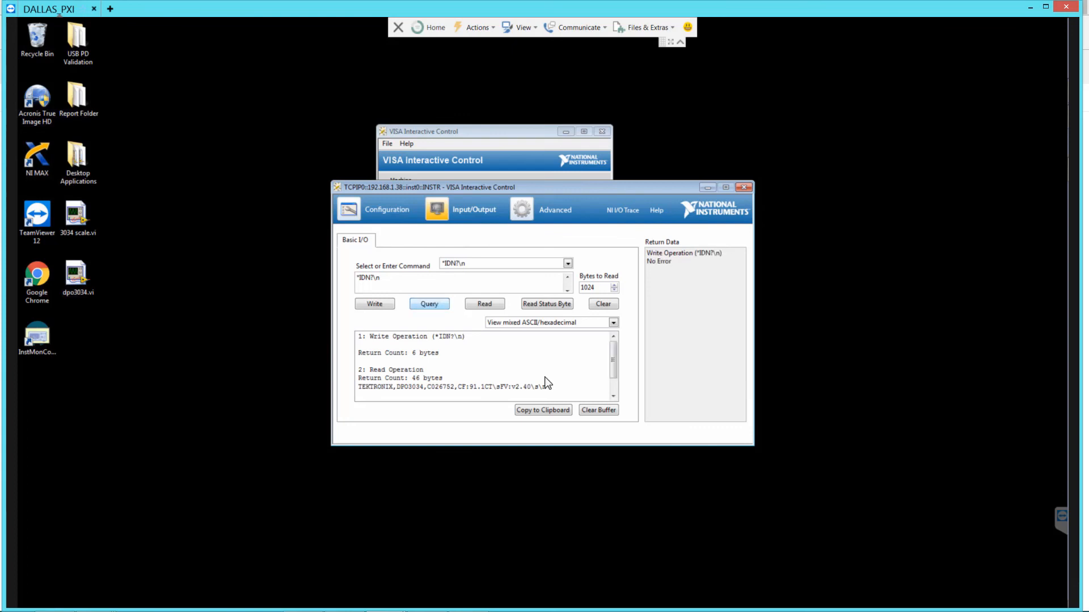
pyautogui.click(484, 304)
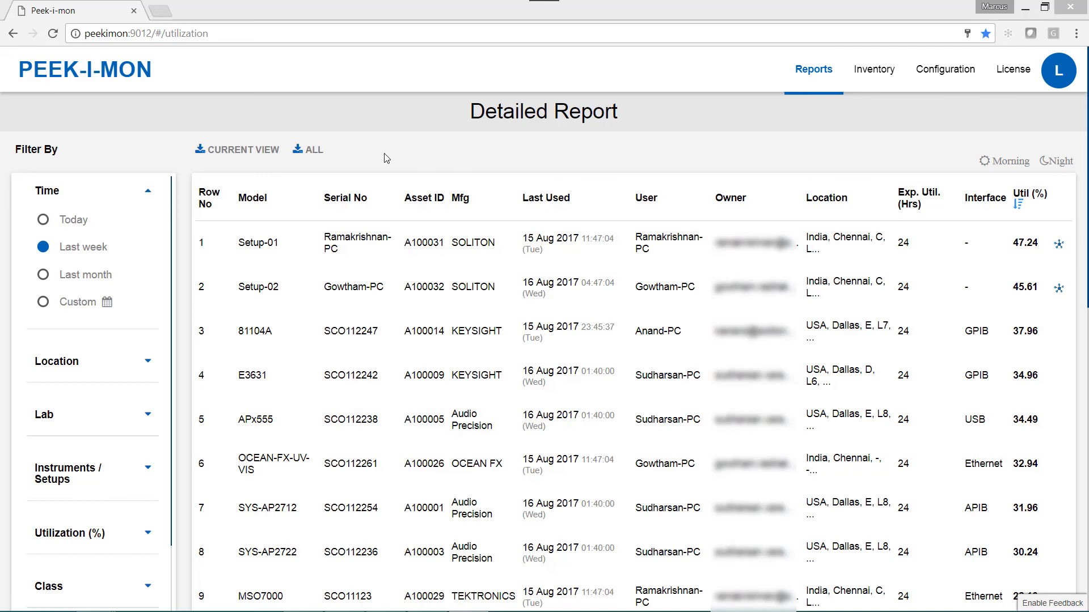
pyautogui.moveTo(548, 203)
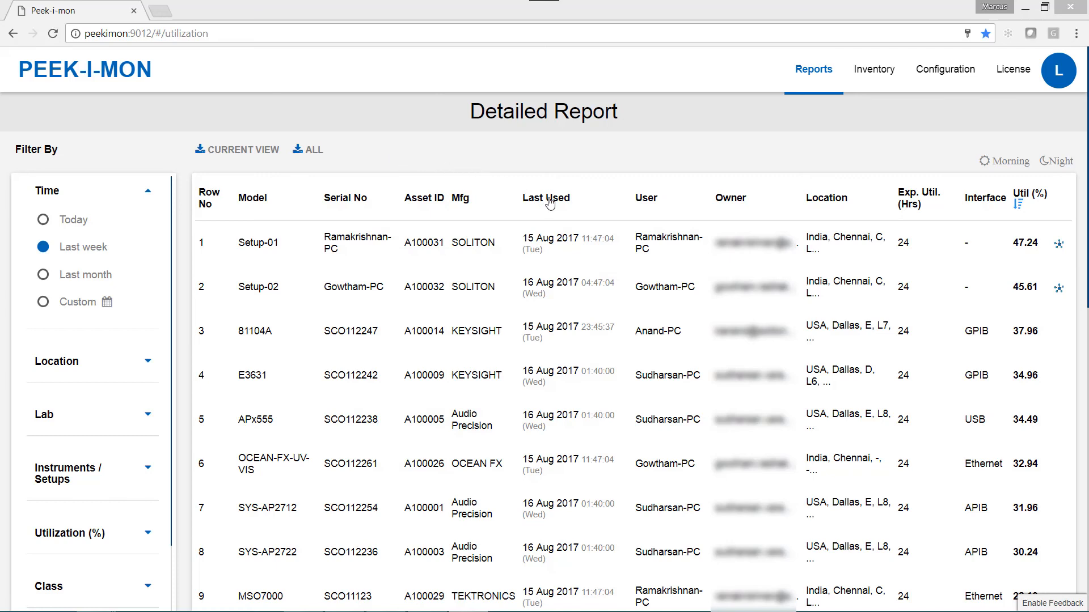
# Step: Sort by Last Used and view the MS2830A utilization graph for Today, then Last Week
pyautogui.click(574, 192)
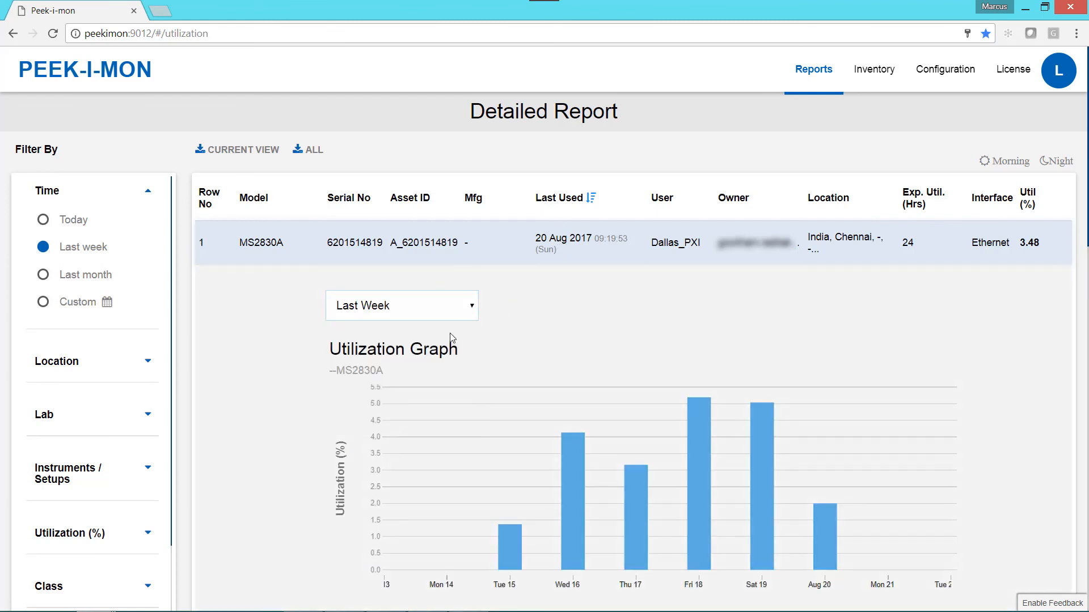
pyautogui.click(402, 305)
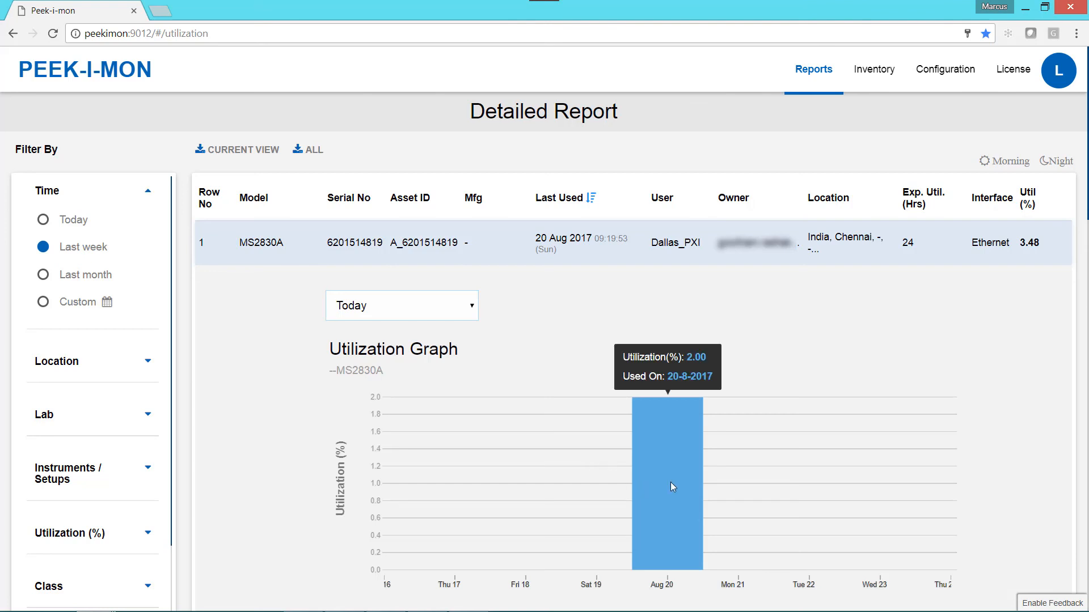
pyautogui.click(402, 306)
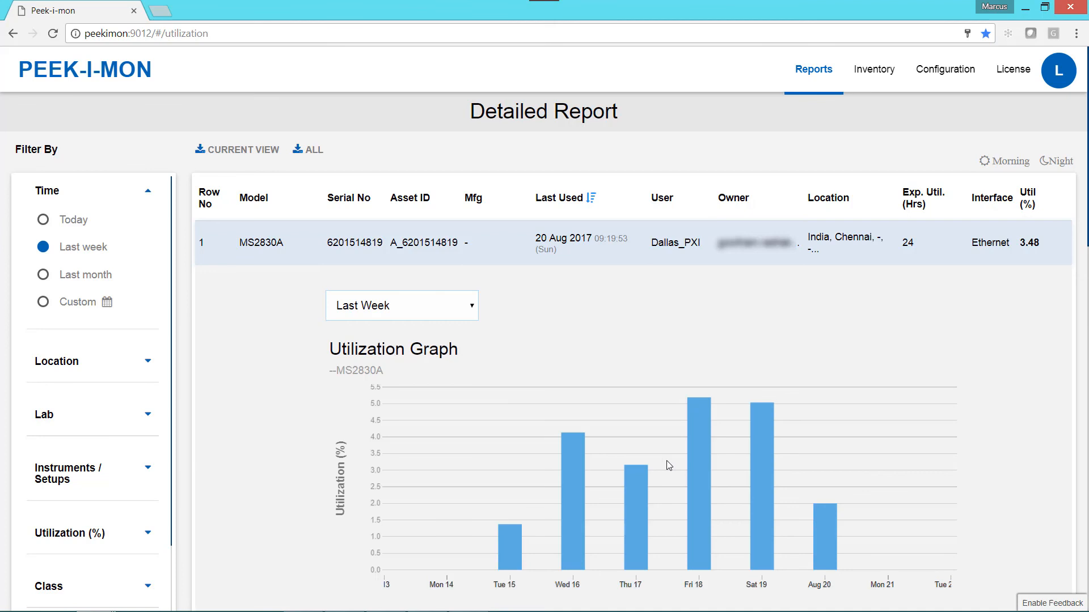
pyautogui.moveTo(762, 340)
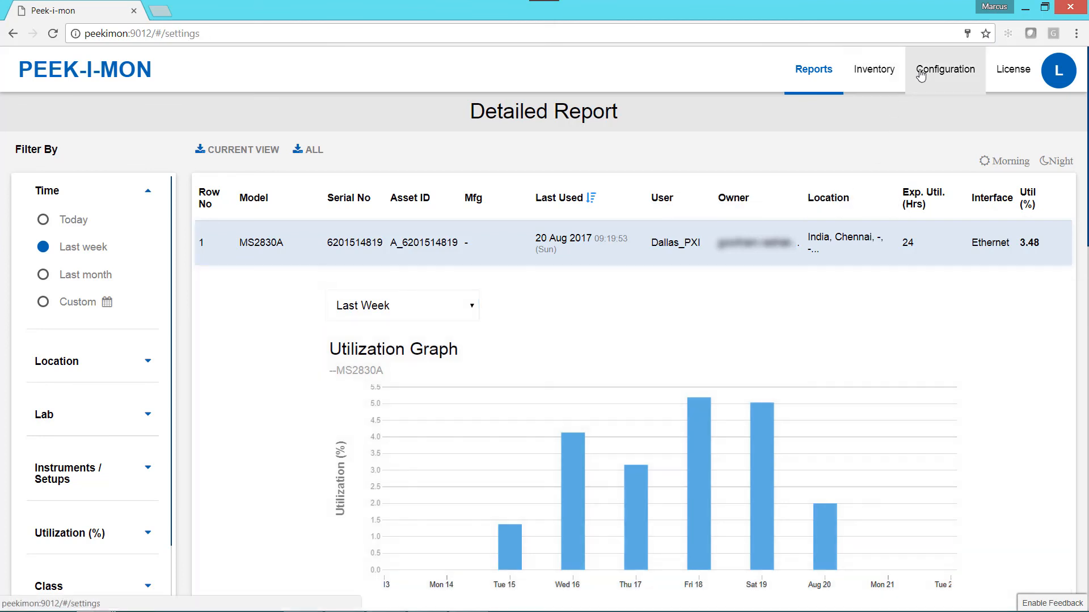
pyautogui.click(943, 69)
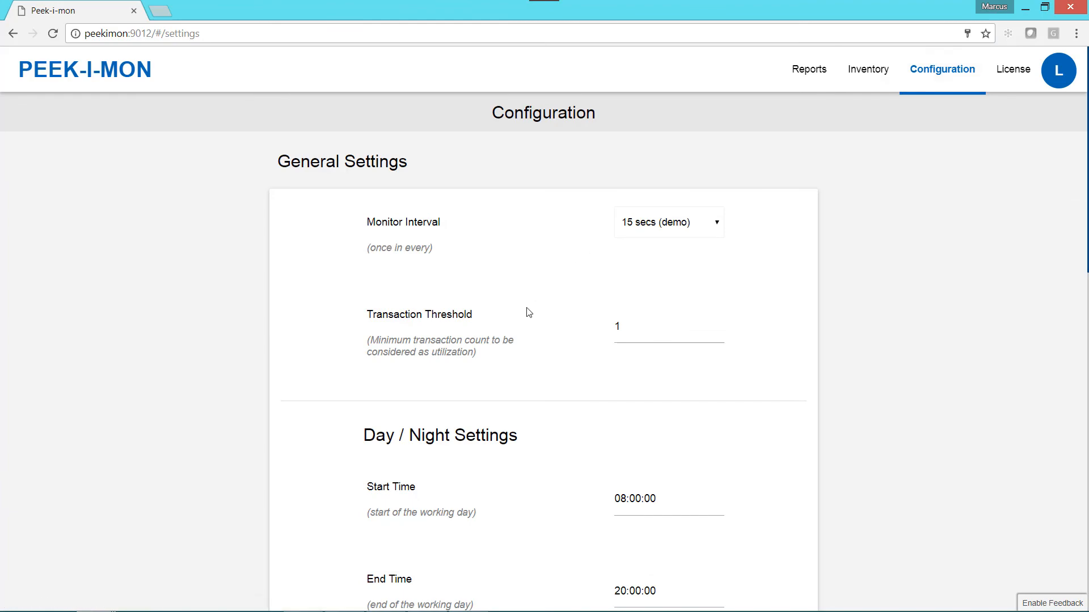
pyautogui.scroll(-3)
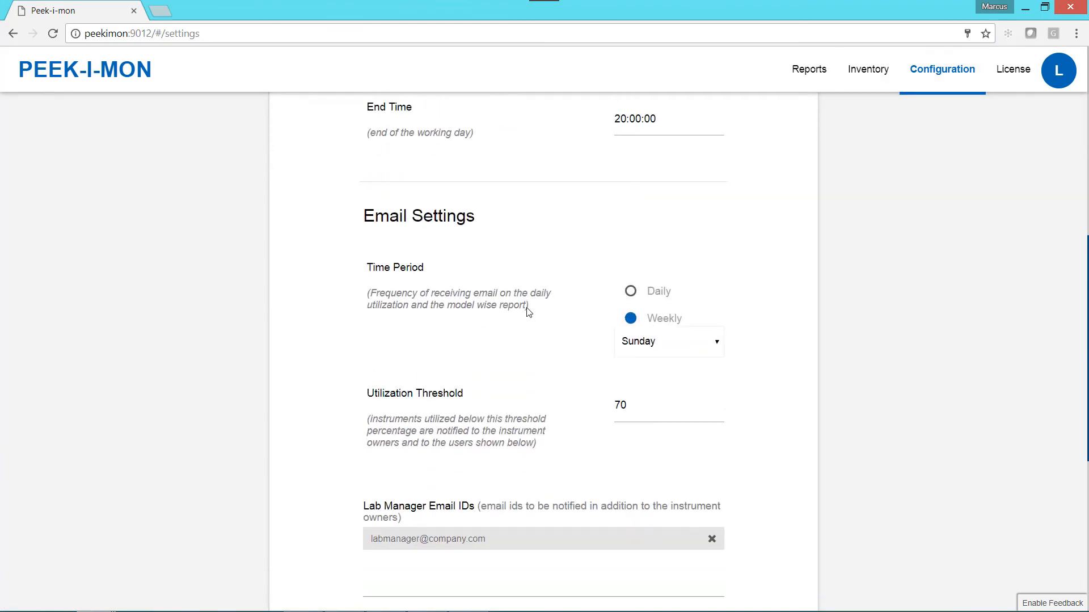
pyautogui.scroll(-3)
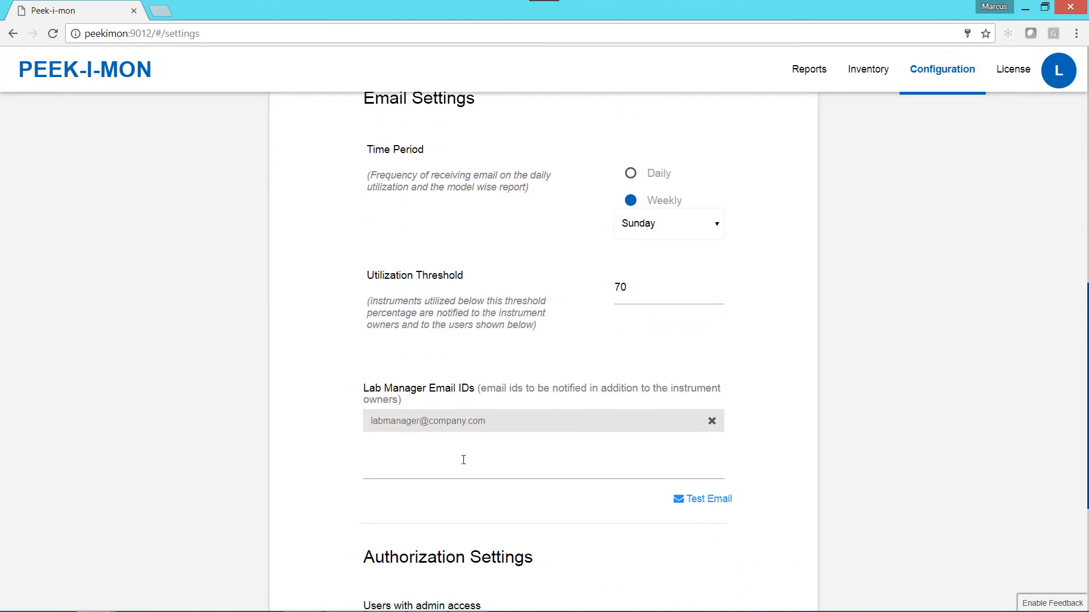
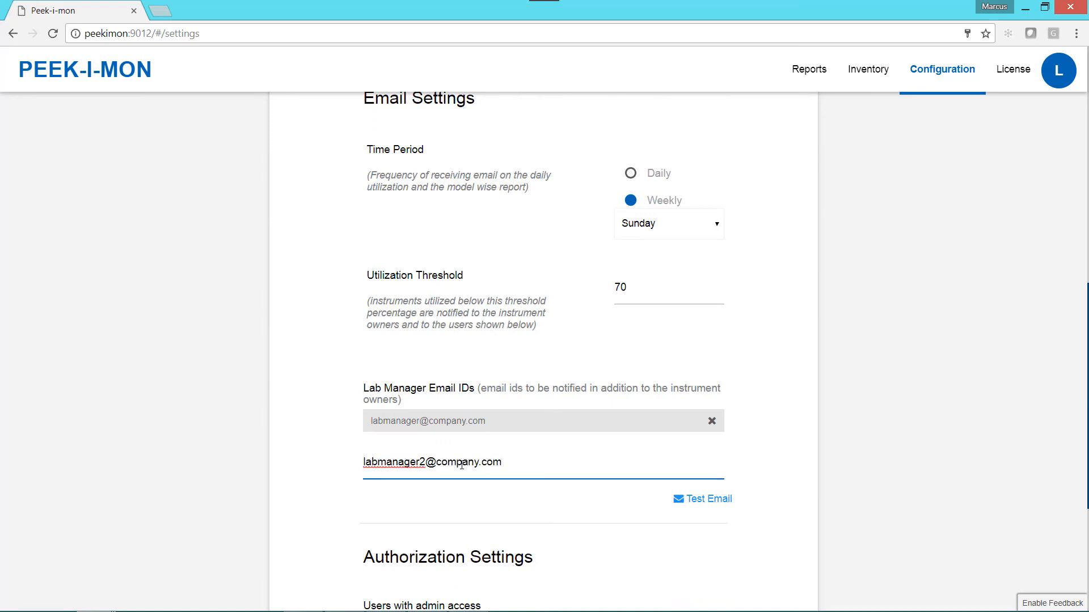